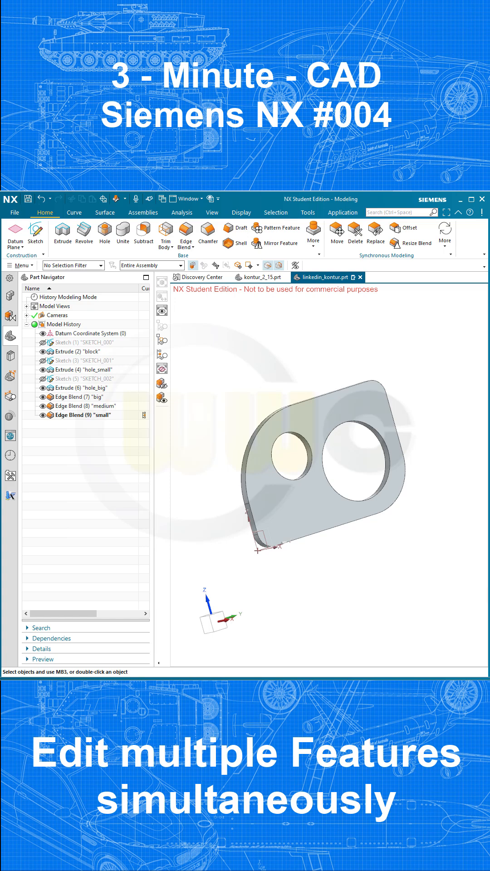
mouse_move(269, 377)
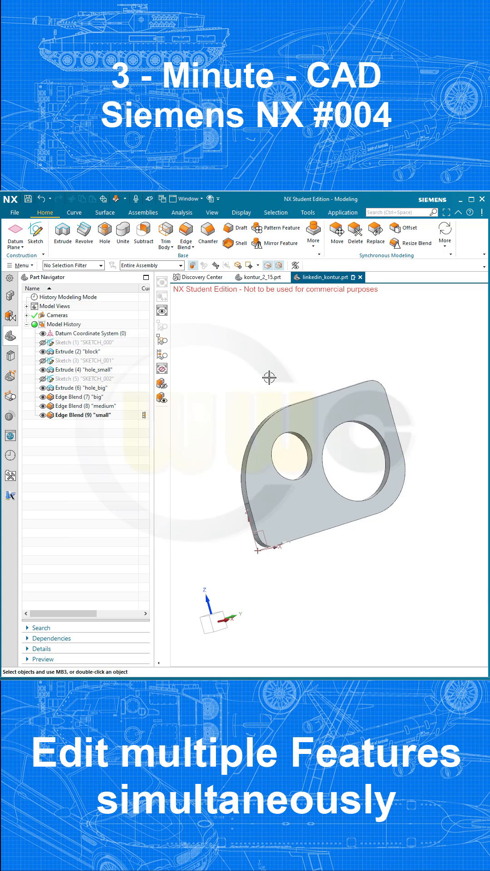
mouse_move(137, 346)
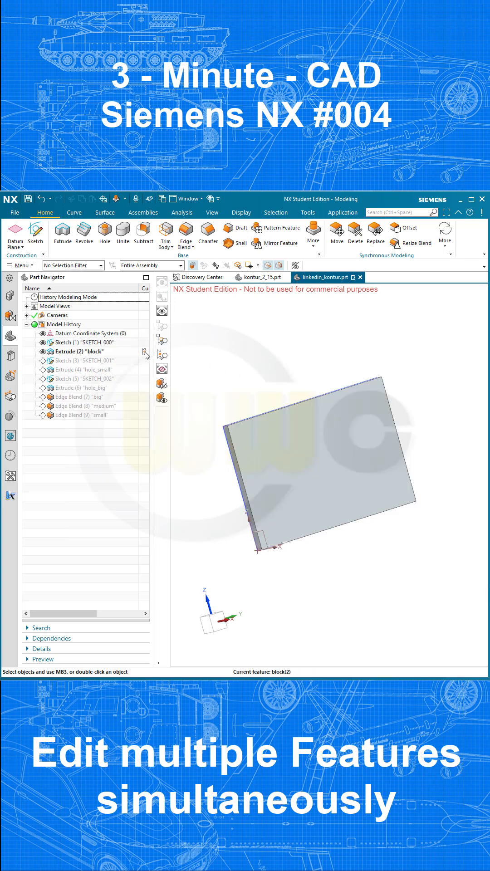
mouse_move(131, 369)
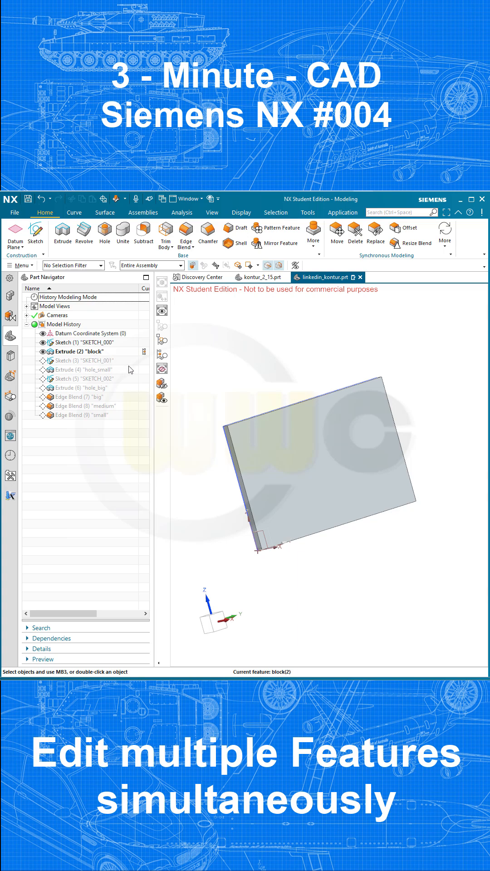
Roll the model history to its last feature and begin editing the three extrudes together
click(82, 361)
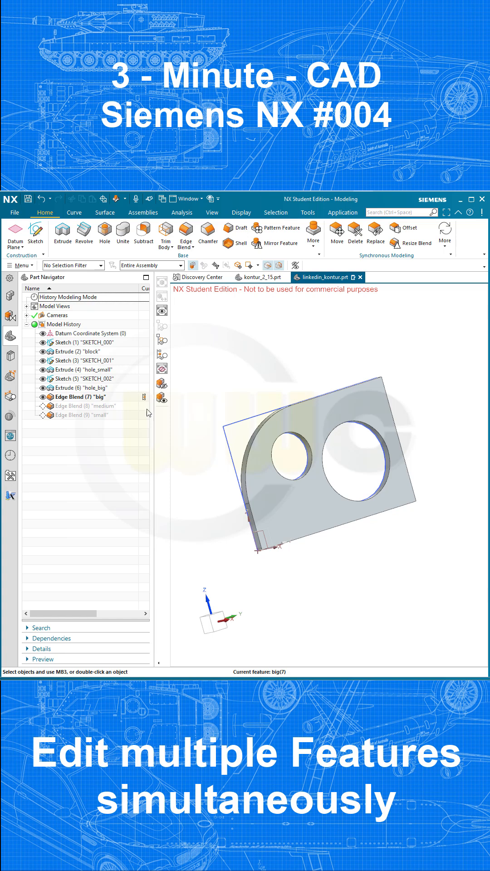
double_click(82, 406)
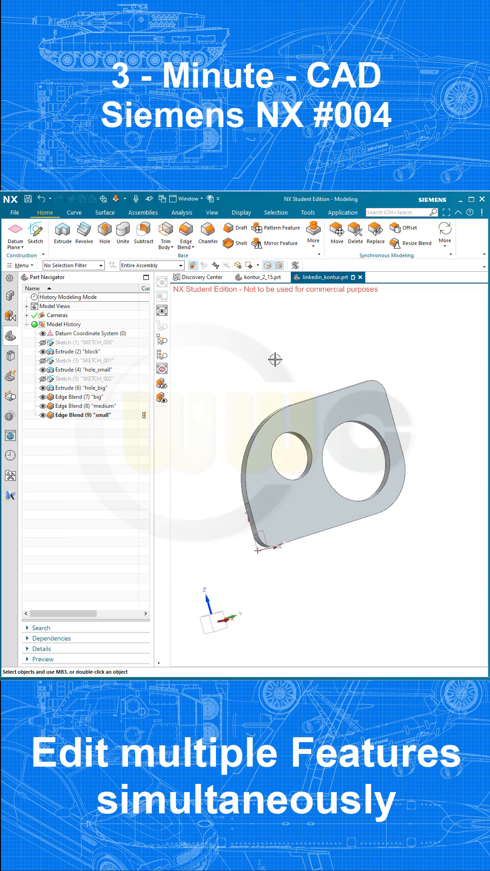
mouse_move(217, 366)
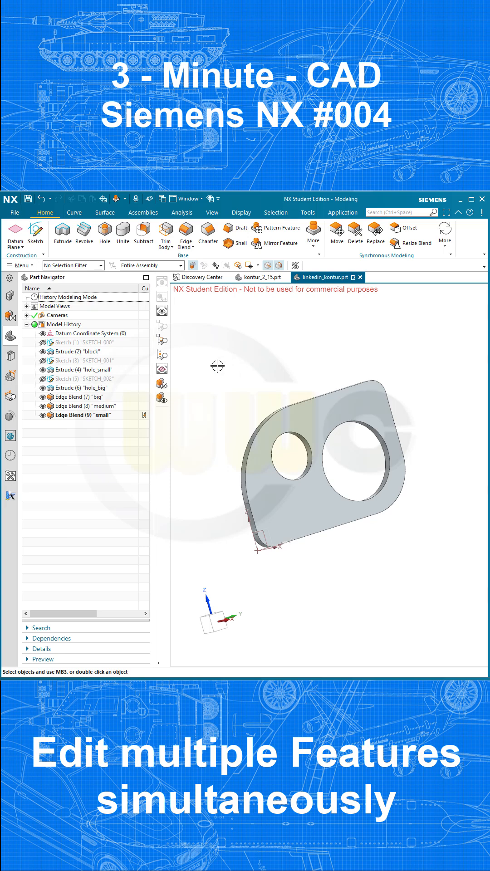
click(76, 352)
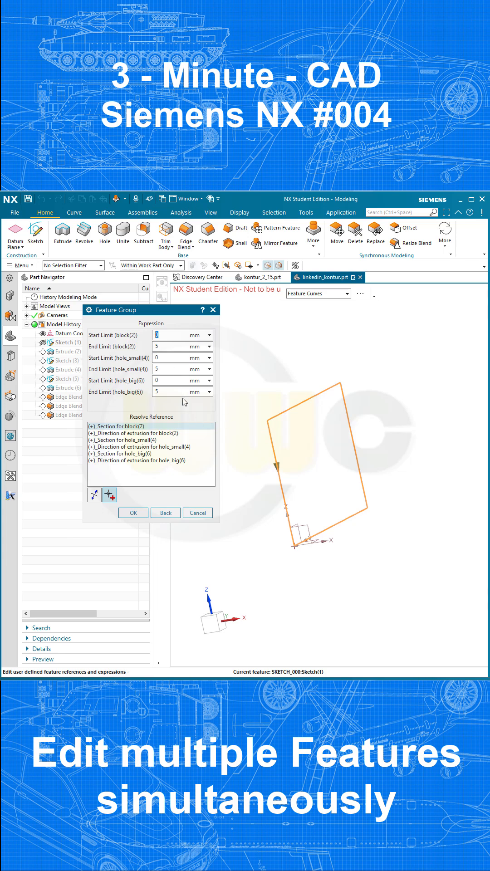
mouse_move(142, 404)
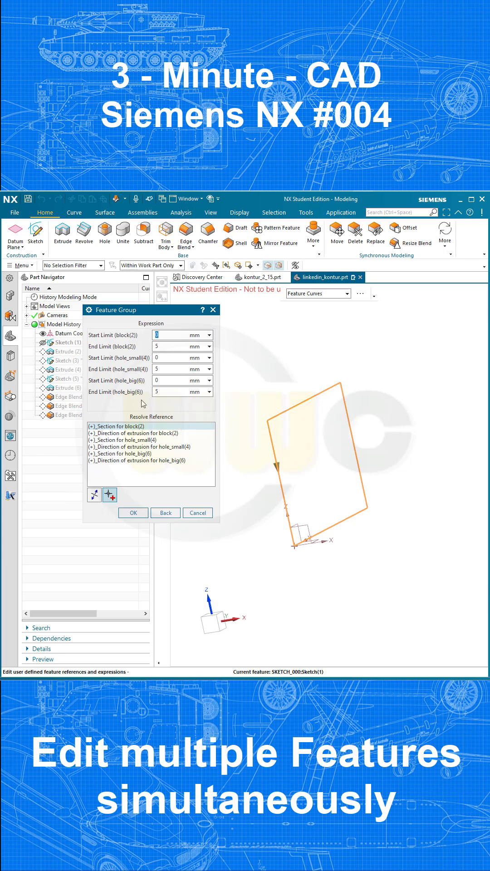
Set the block and hole_small End Limits to 10 mm and confirm the reference mapping
click(170, 347)
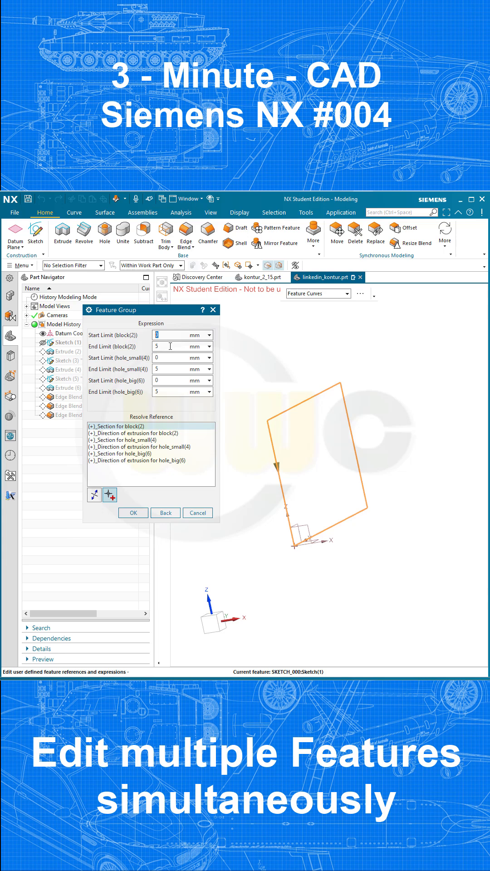
text(10)
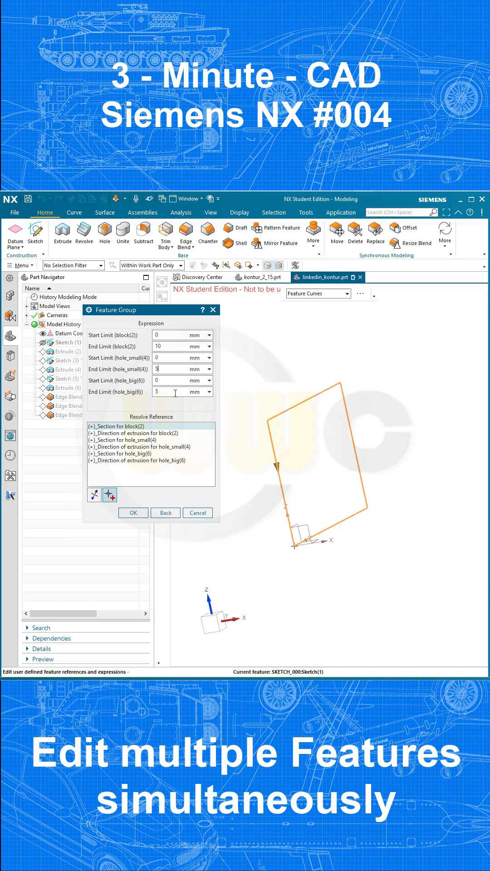
text(10)
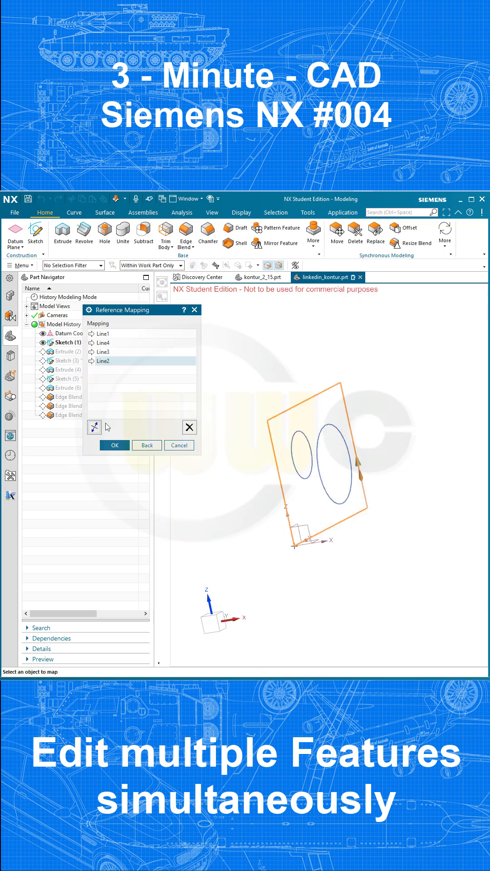
click(114, 445)
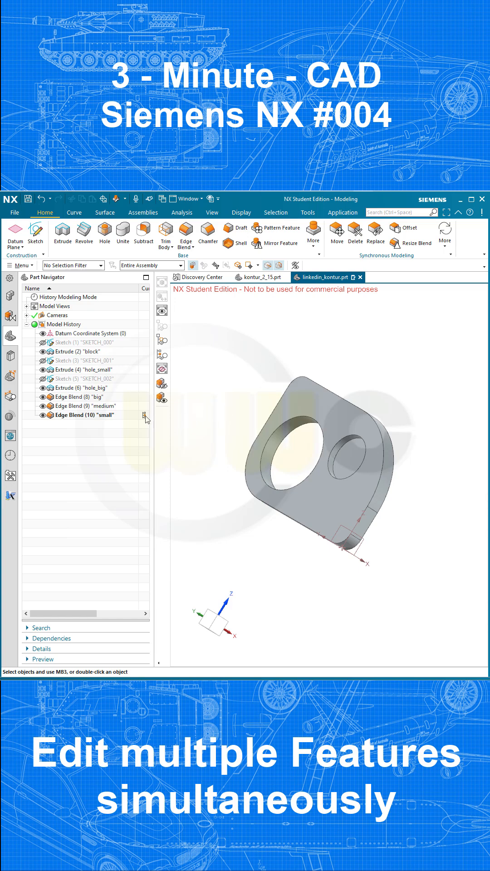
Edit the three edge blends together, setting the medium radius to 10 mm and the small to 20 mm
click(78, 396)
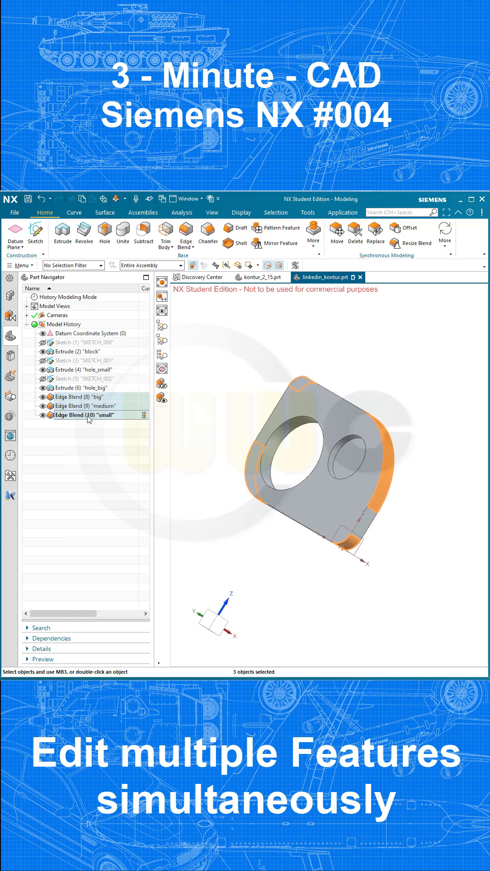
double_click(84, 414)
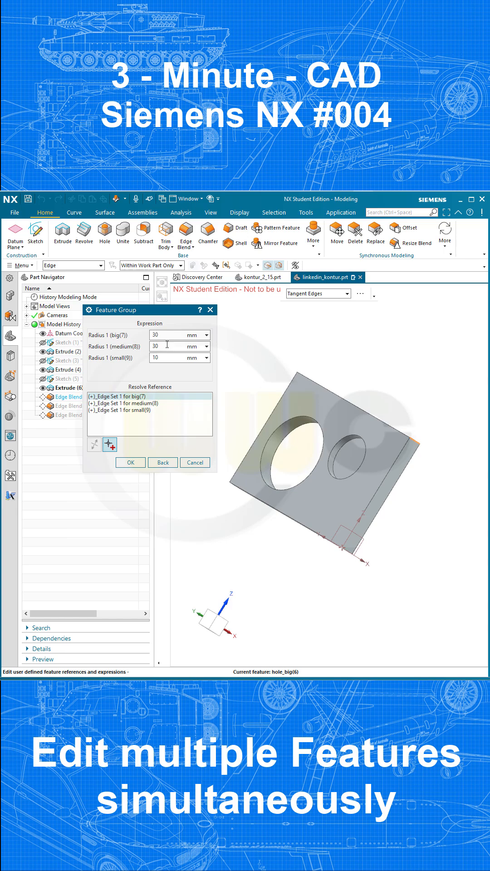
triple_click(172, 347)
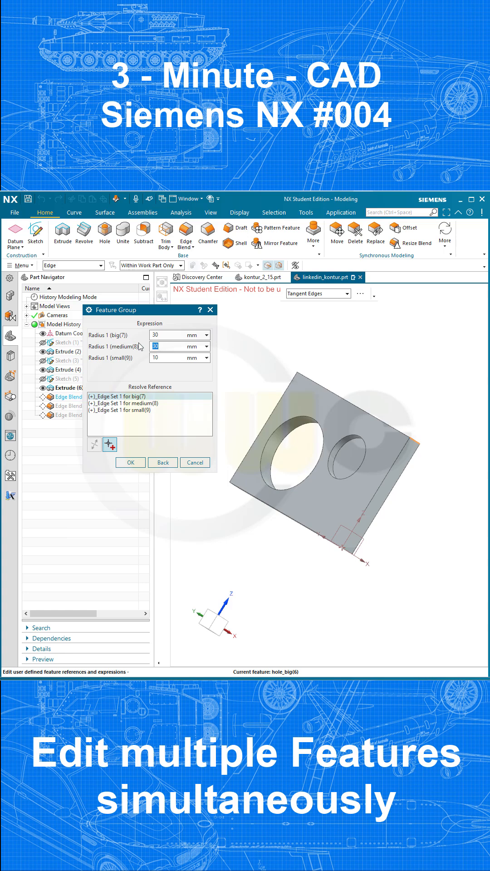
text(10)
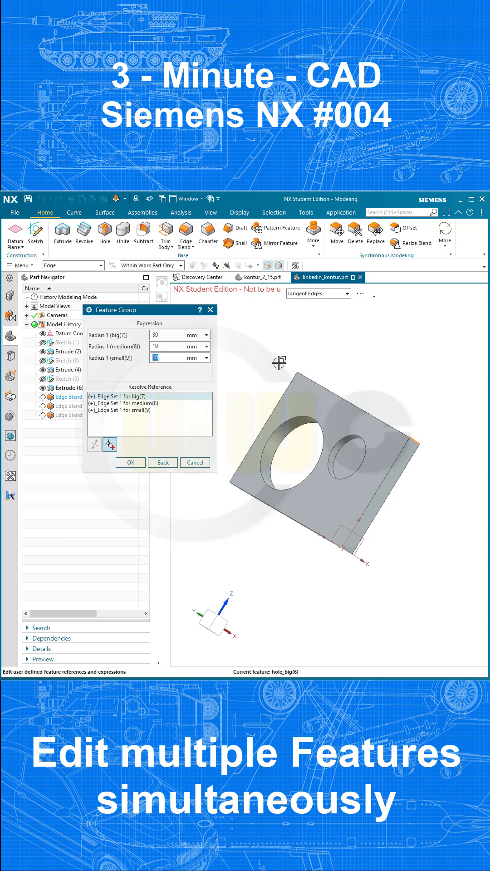
text(20)
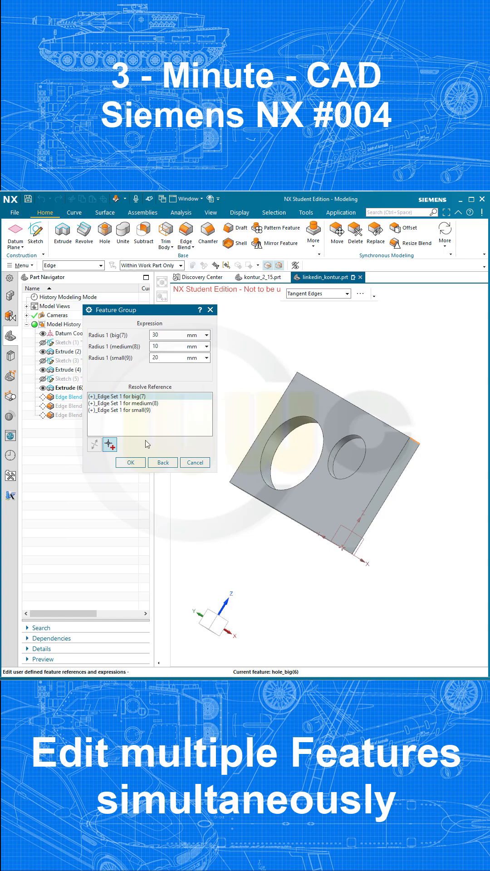
click(131, 462)
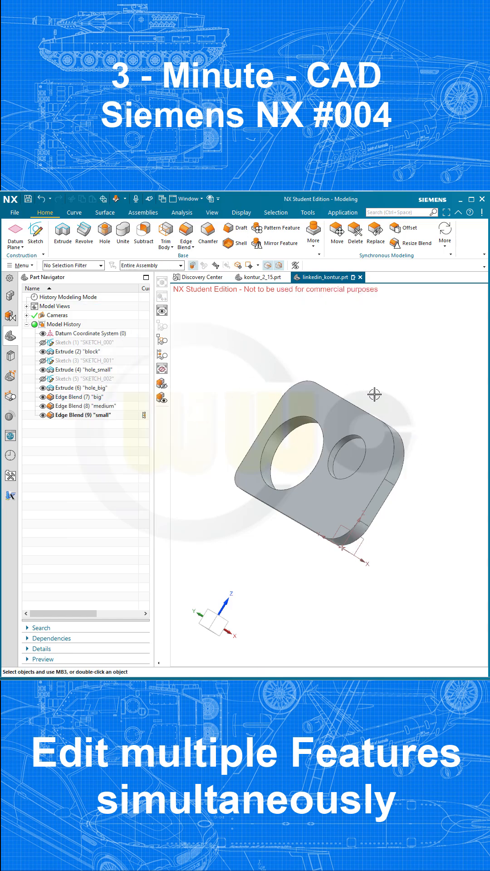
drag(376, 394, 331, 386)
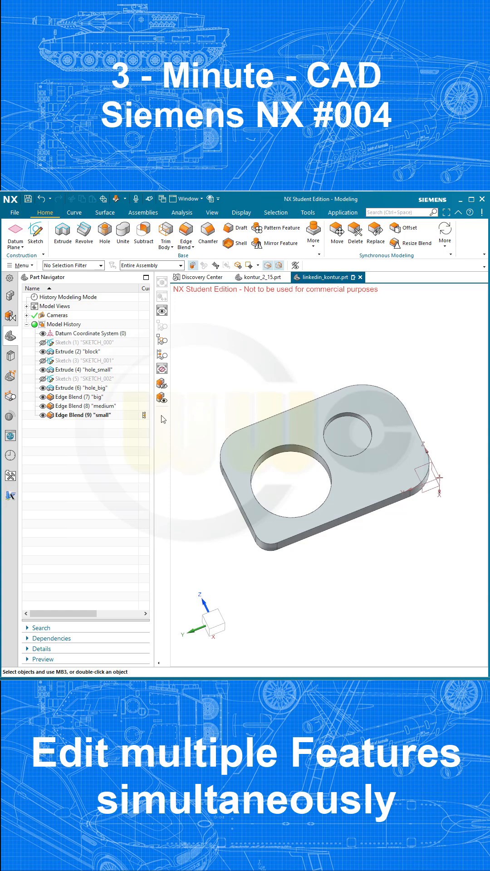
mouse_move(68, 333)
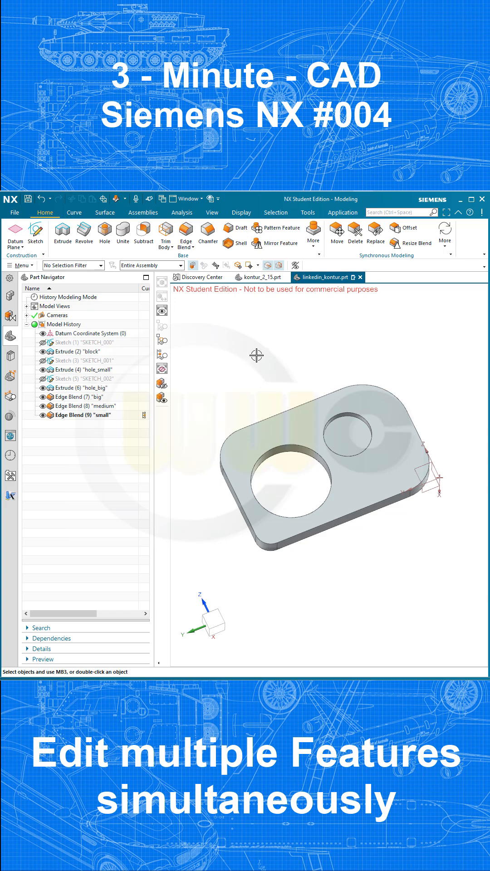
mouse_move(259, 353)
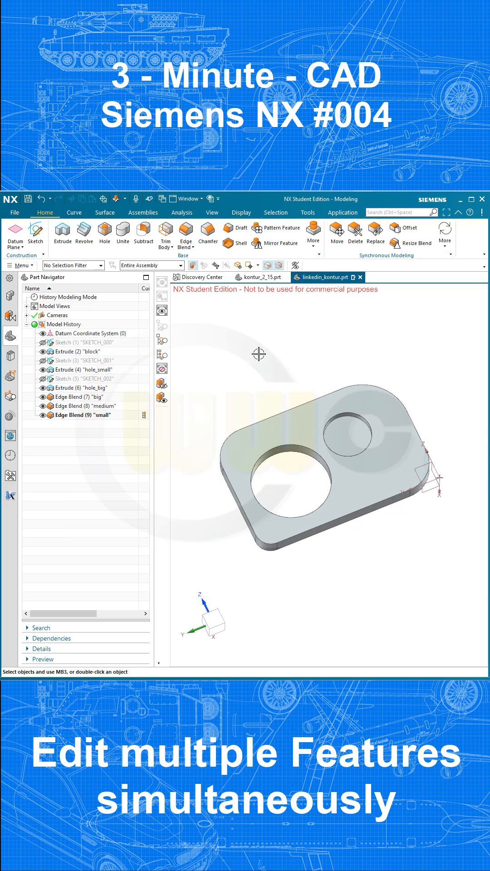
mouse_move(259, 353)
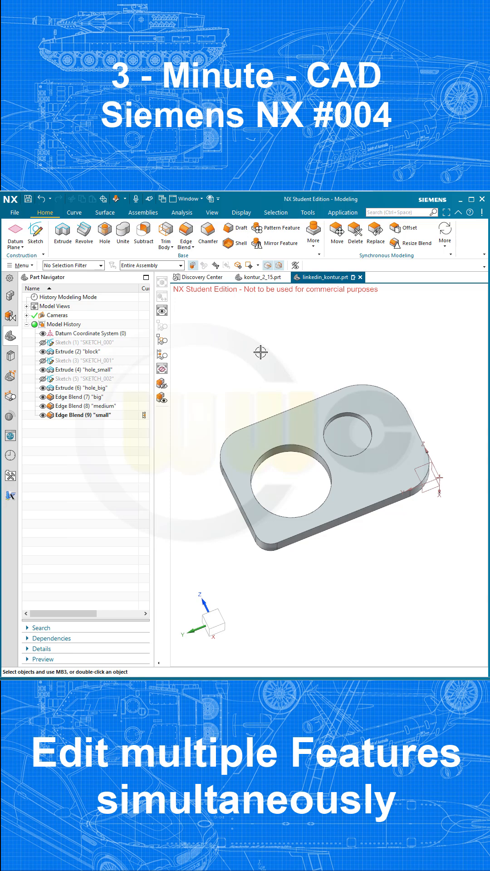
mouse_move(266, 348)
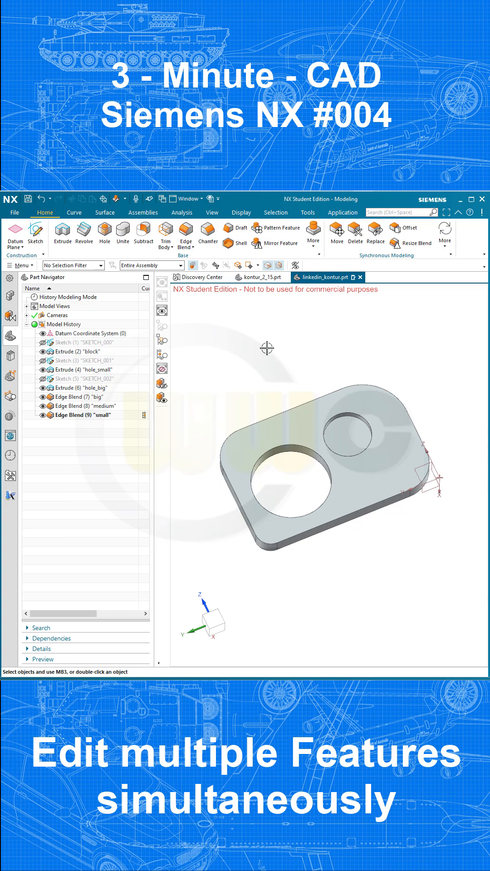